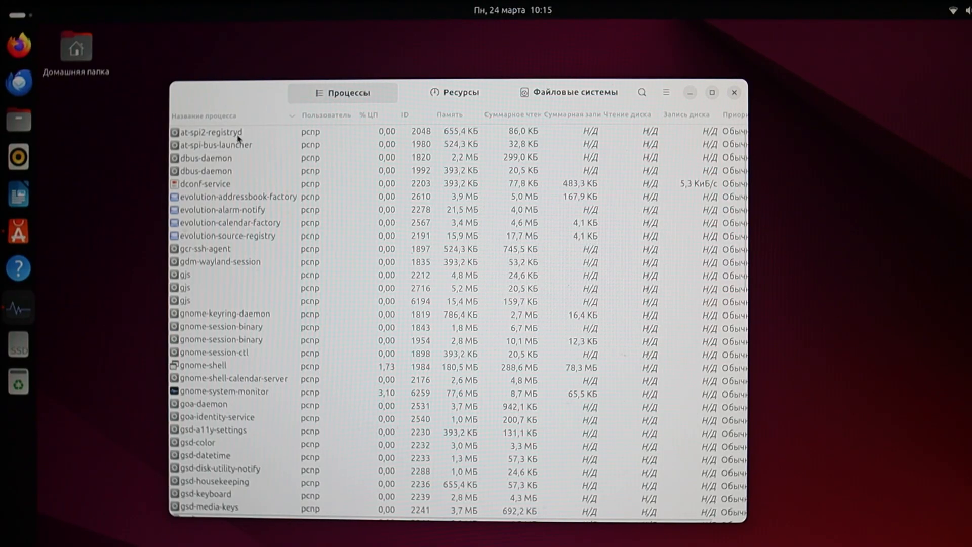
- Sort the process list by memory use via the Память column
{"action": "left_click", "coordinate": [449, 114]}
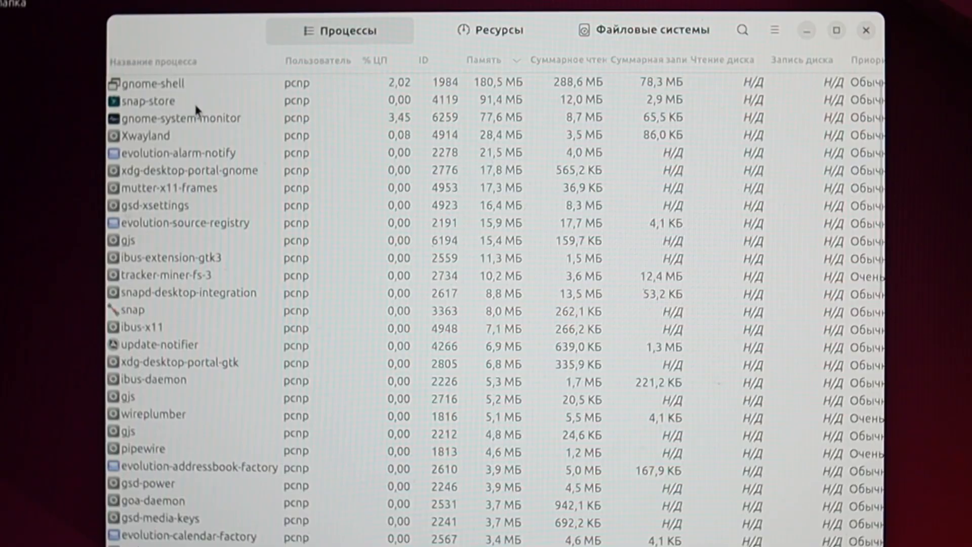
{"action": "mouse_move", "coordinate": [200, 143]}
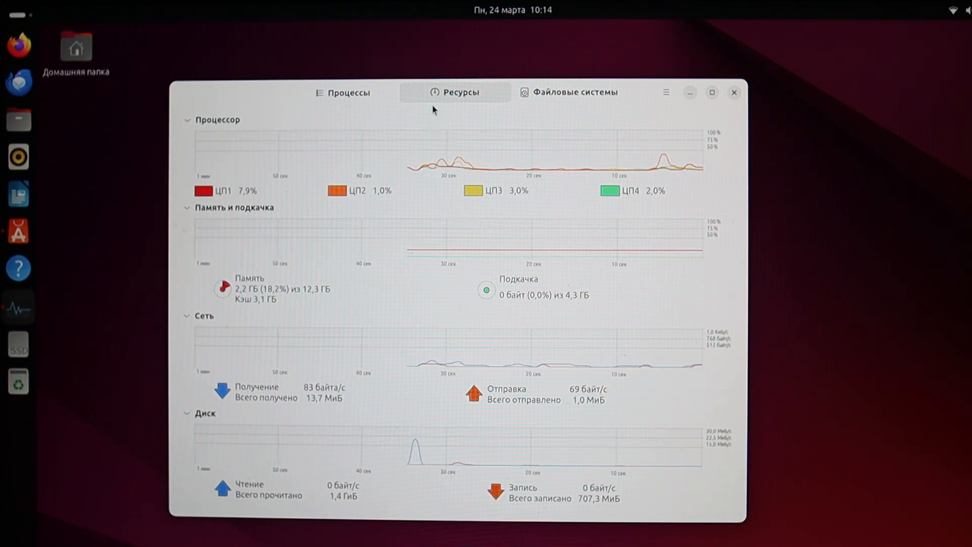
{"action": "mouse_move", "coordinate": [407, 276]}
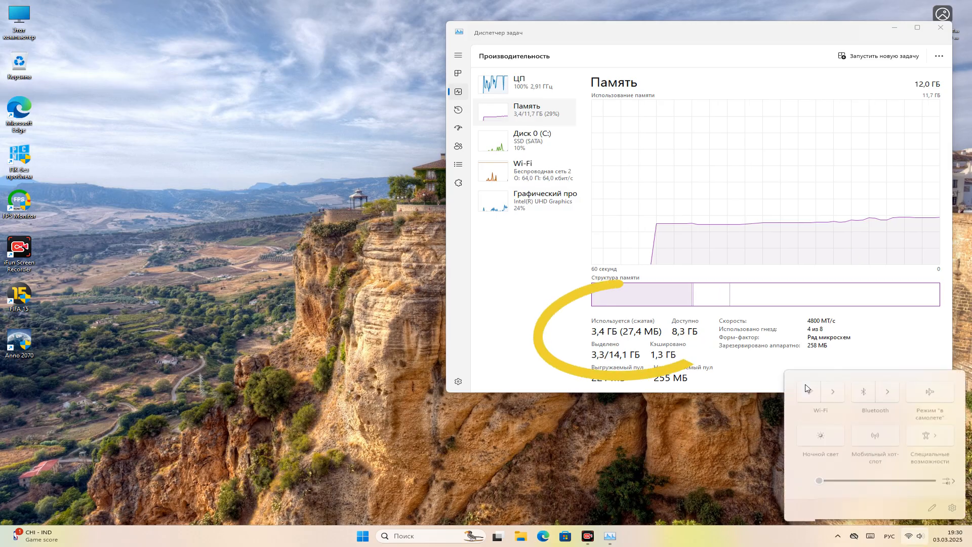
- Dismiss the quick settings flyout and show Task Manager's running processes list
{"action": "left_click", "coordinate": [863, 389]}
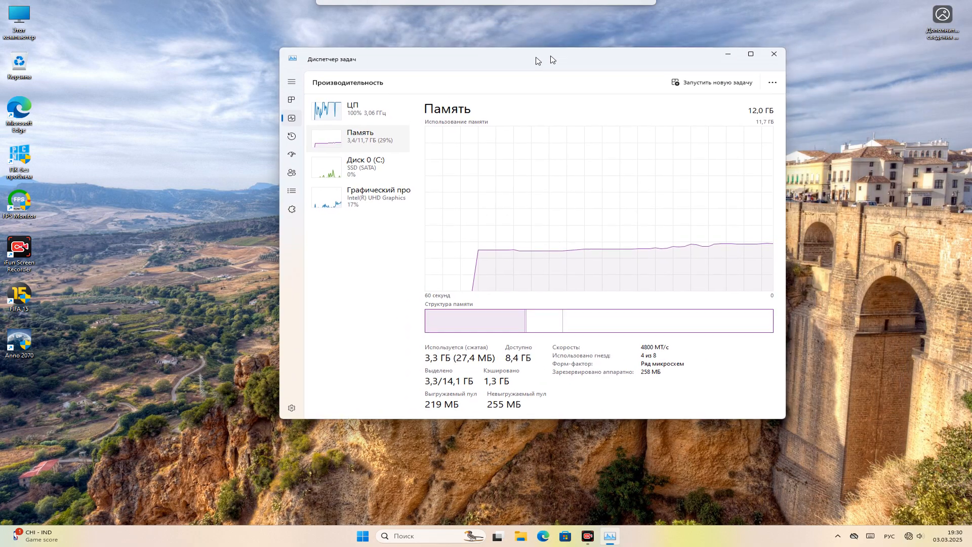
{"action": "left_click", "coordinate": [291, 100]}
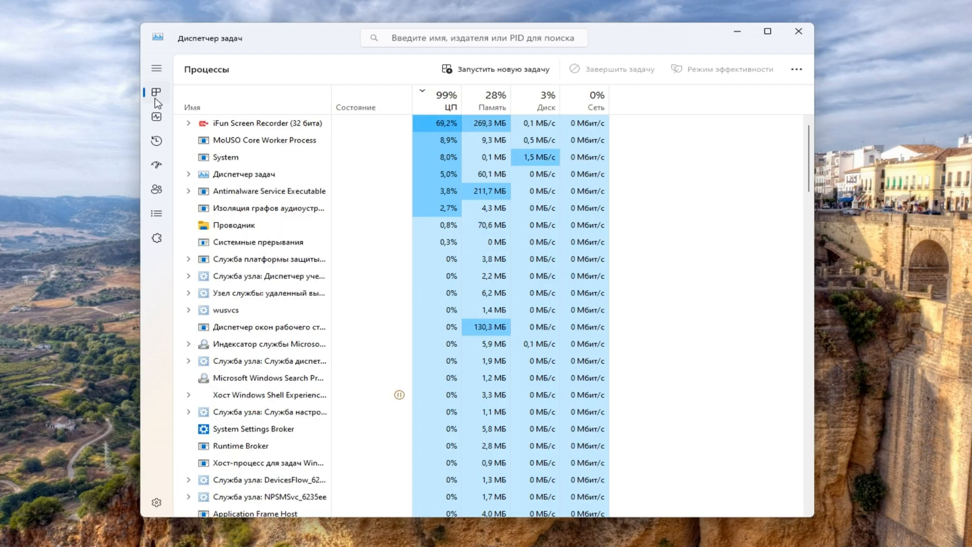
{"action": "left_click", "coordinate": [189, 123]}
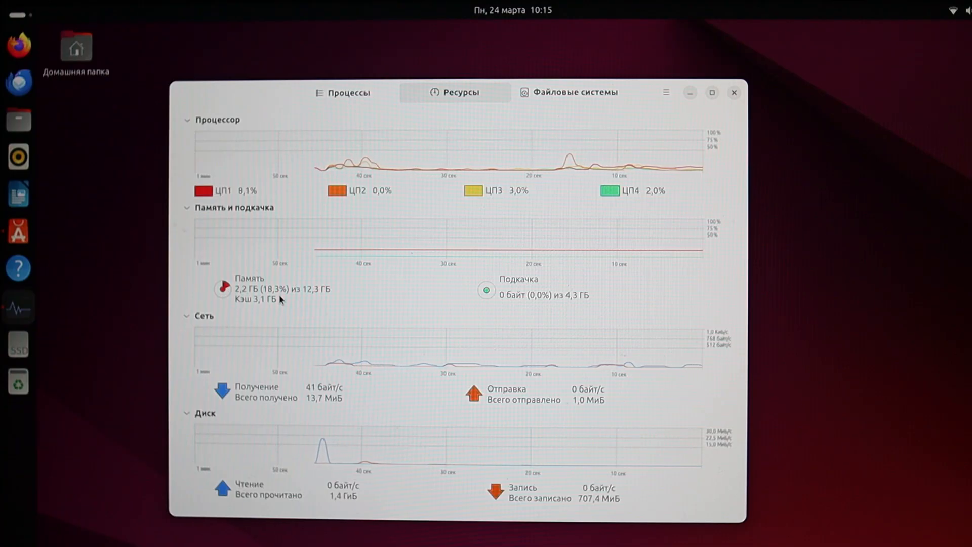
{"action": "mouse_move", "coordinate": [236, 296]}
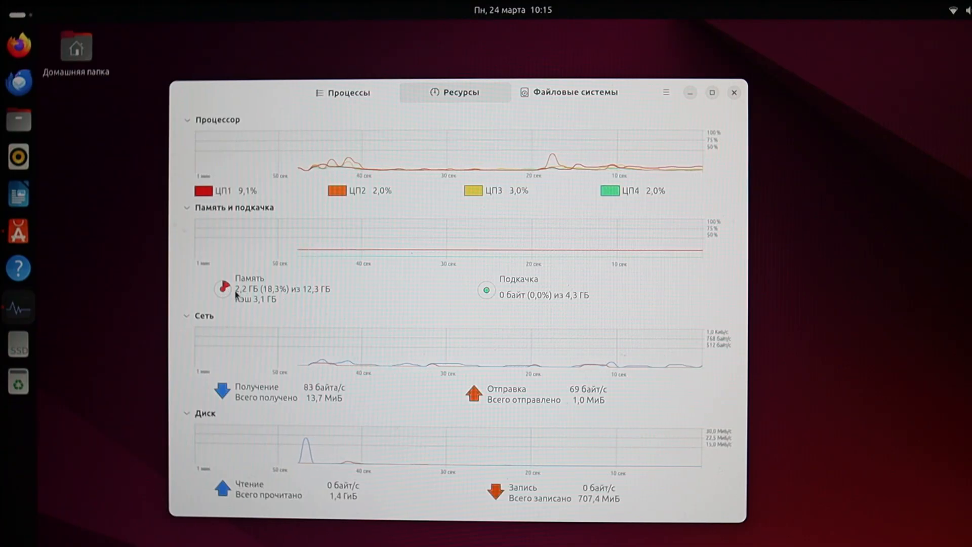
{"action": "mouse_move", "coordinate": [662, 275]}
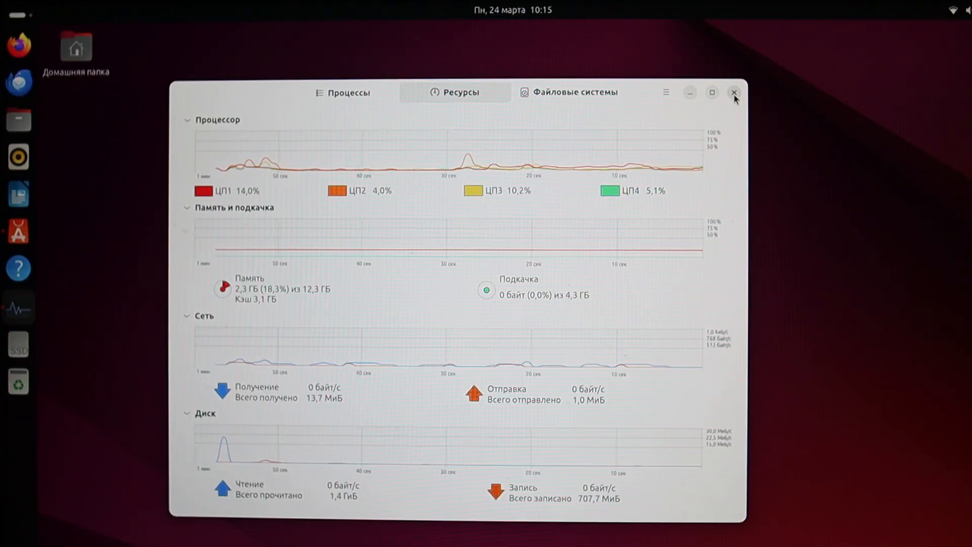
{"action": "left_click", "coordinate": [734, 92]}
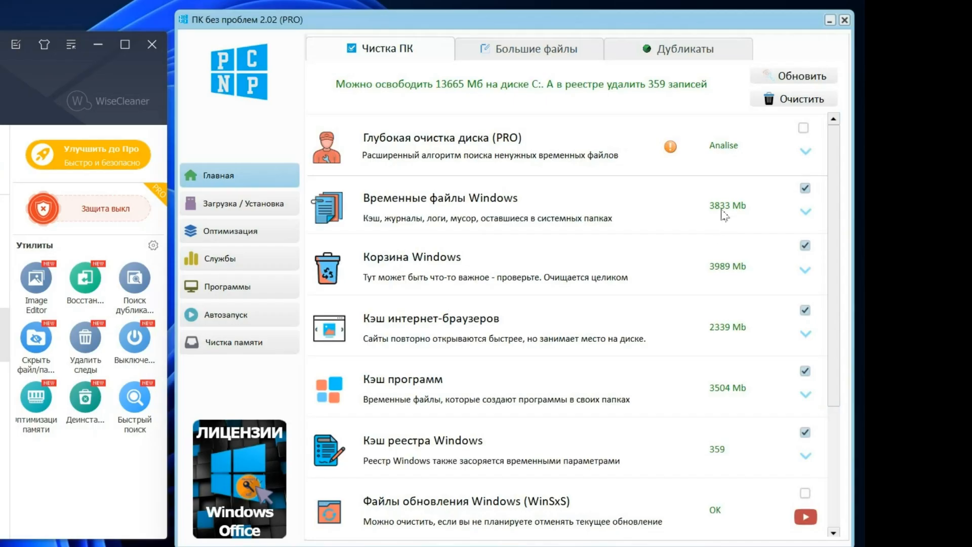
- Expand the Временные файлы Windows category and scroll through its cleaning breakdown
{"action": "left_click", "coordinate": [804, 212]}
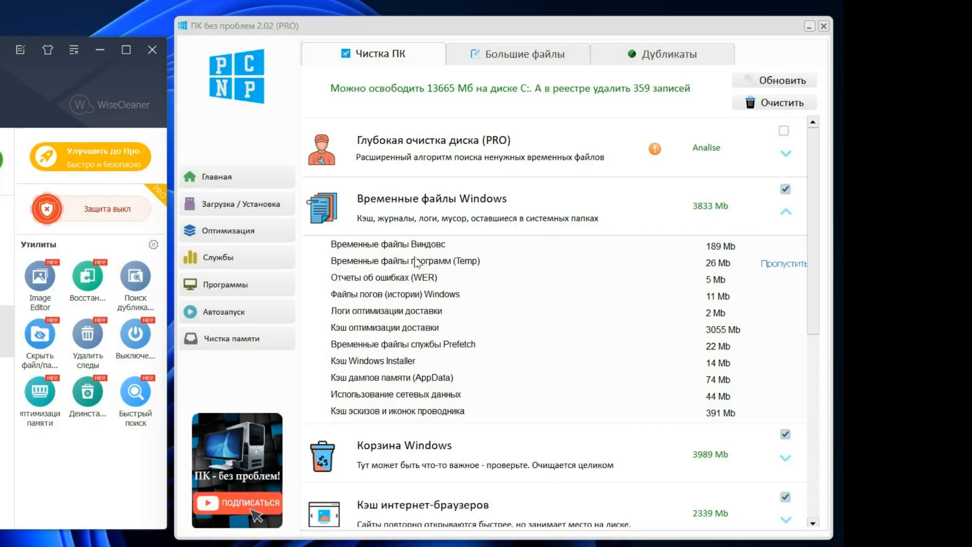
{"action": "mouse_move", "coordinate": [365, 302]}
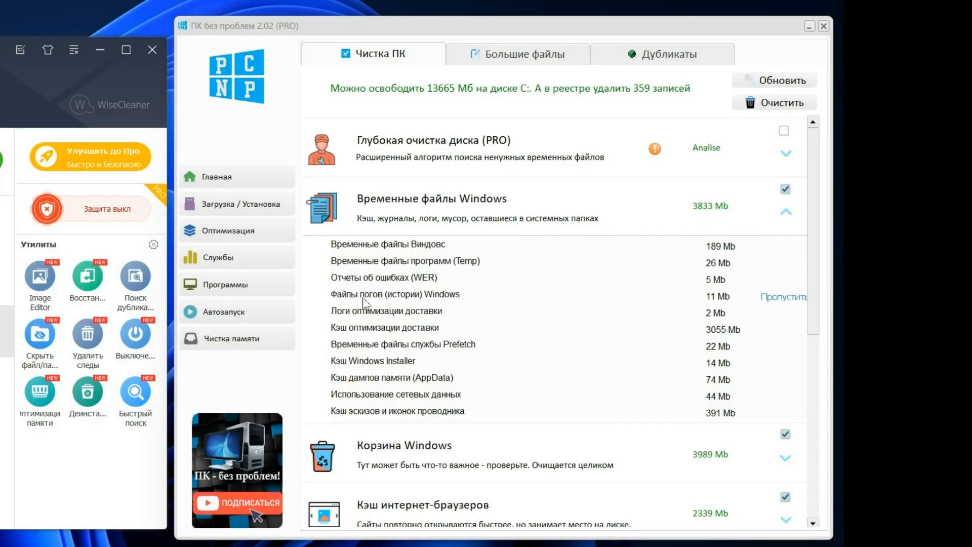
{"action": "mouse_move", "coordinate": [433, 306]}
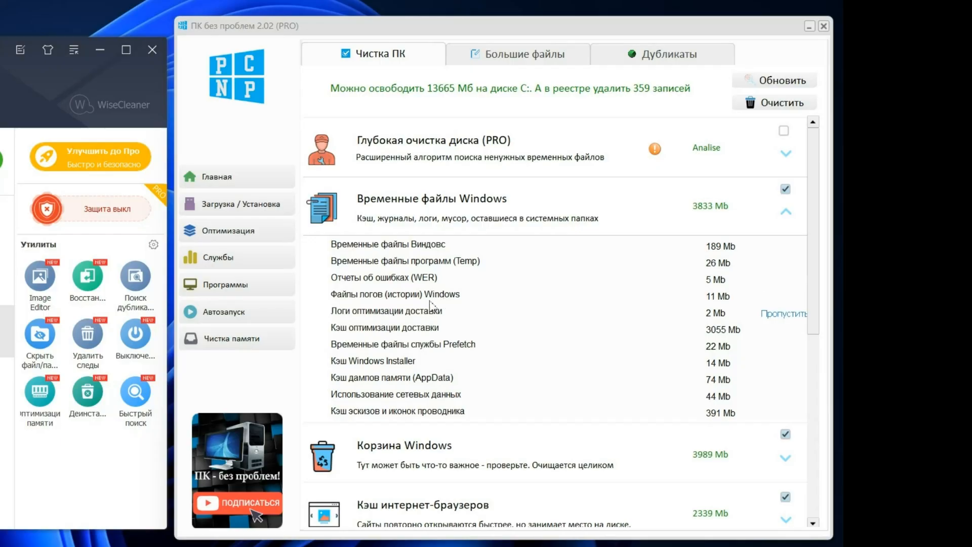
{"action": "mouse_move", "coordinate": [394, 388]}
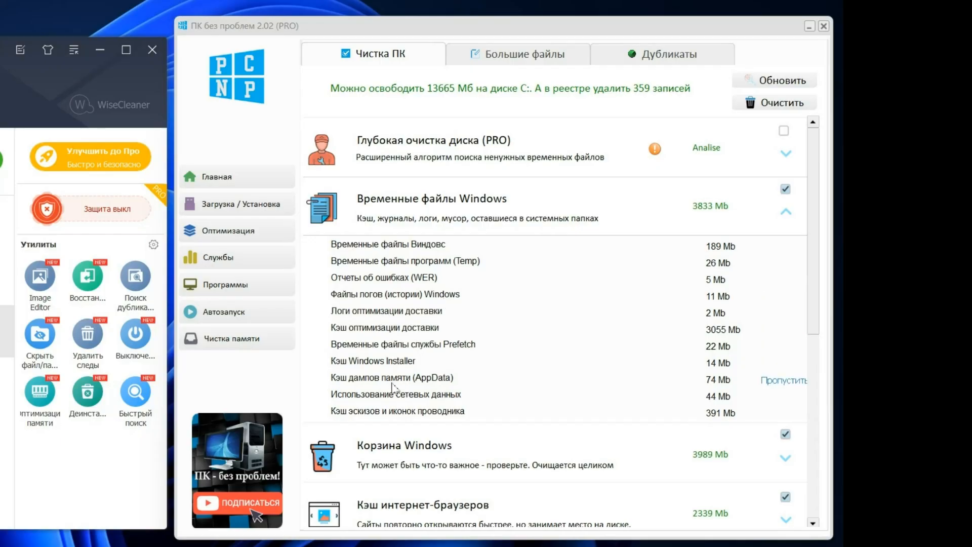
{"action": "mouse_move", "coordinate": [424, 426]}
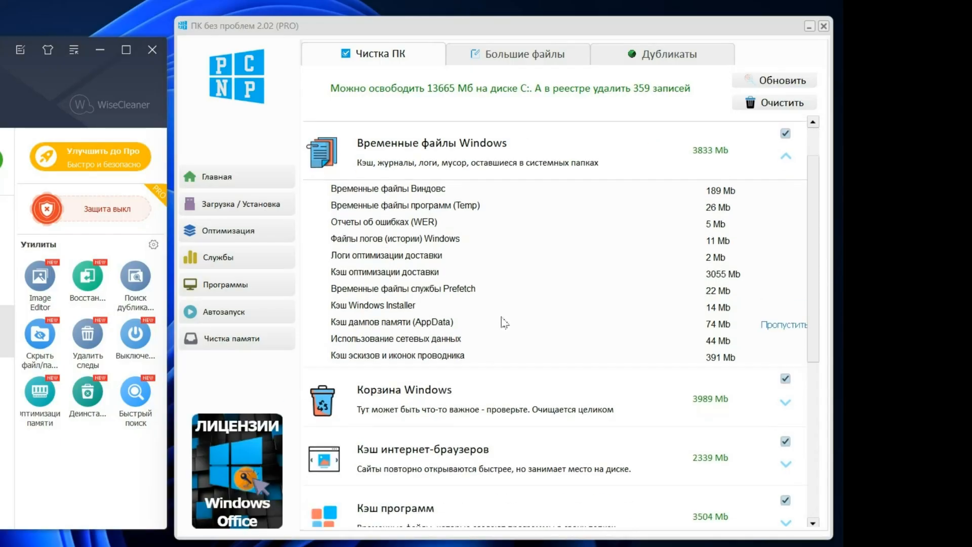
{"action": "scroll", "scroll_direction": "down", "scroll_amount": 3}
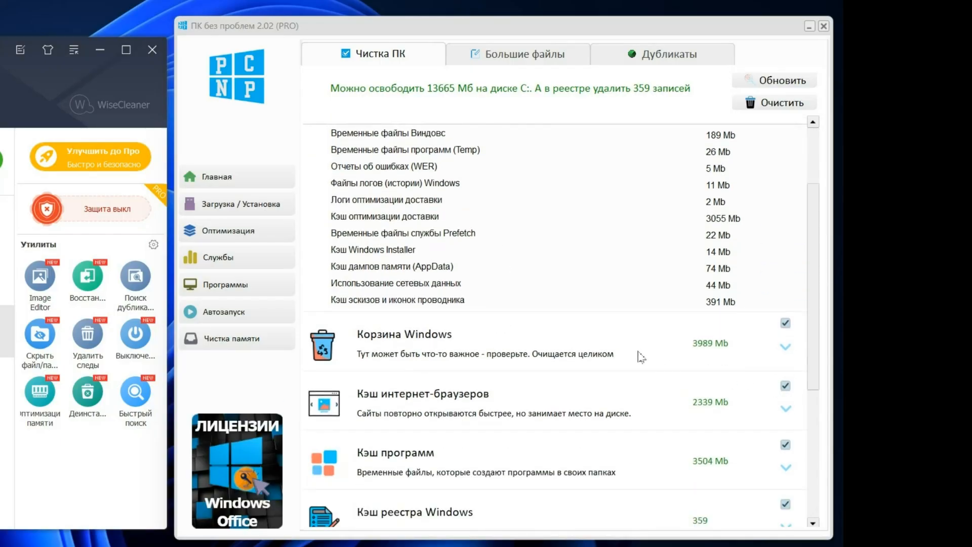
{"action": "scroll", "scroll_direction": "down", "scroll_amount": 3}
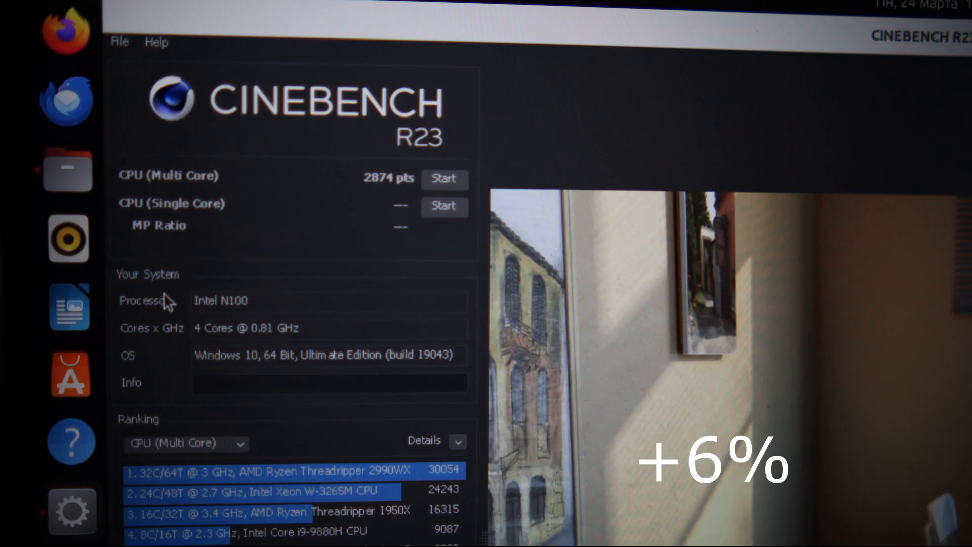
- Start the CPU (Multi Core) test yielding 2874 pts for the Intel N100
{"action": "left_click", "coordinate": [443, 179]}
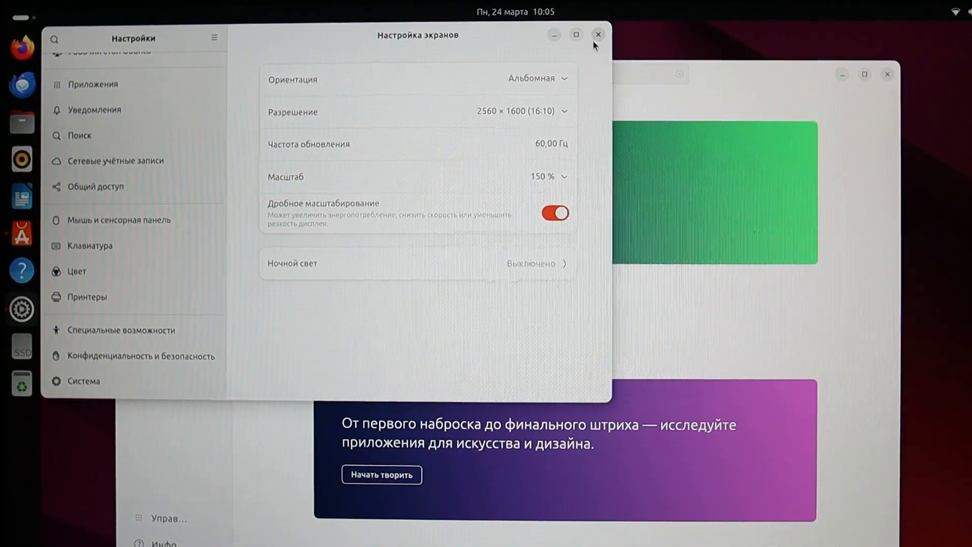
{"action": "mouse_move", "coordinate": [556, 95]}
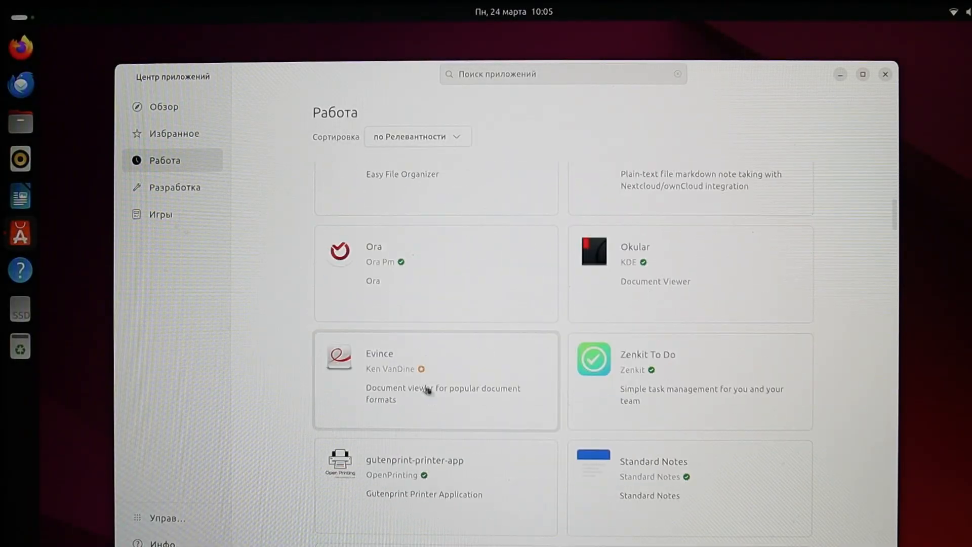
- Browse the Разработка category, launch LibreOffice Writer and dismiss its tip dialog
{"action": "left_click", "coordinate": [176, 187]}
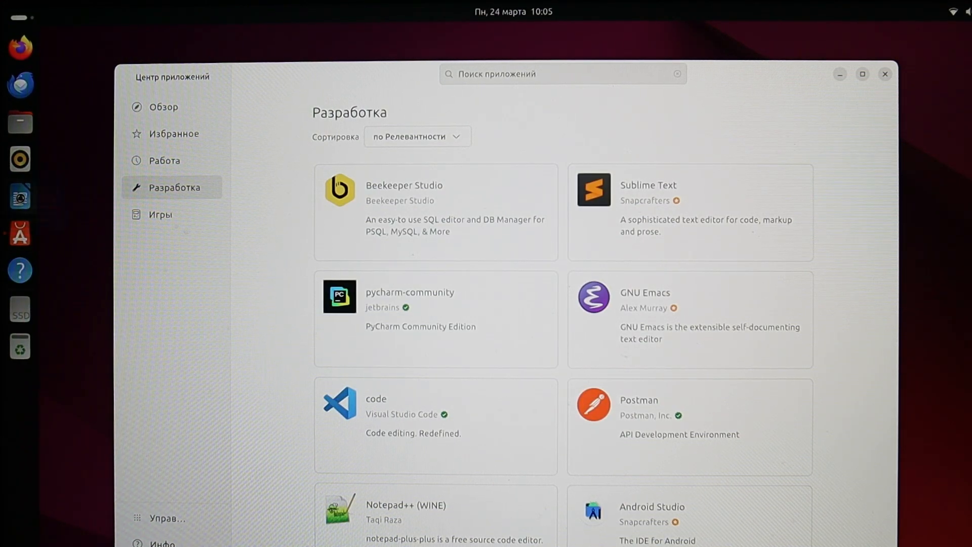
{"action": "left_click", "coordinate": [885, 74]}
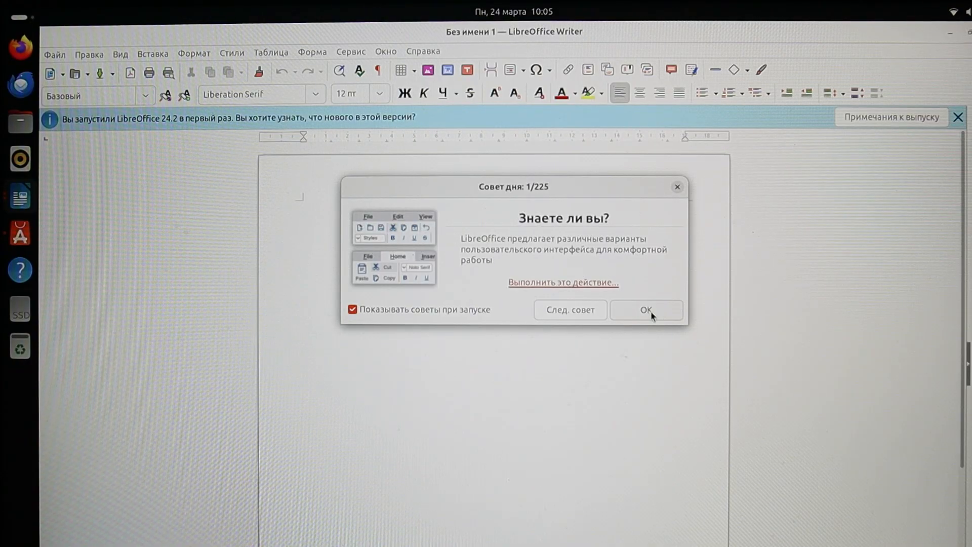
{"action": "left_click", "coordinate": [646, 310]}
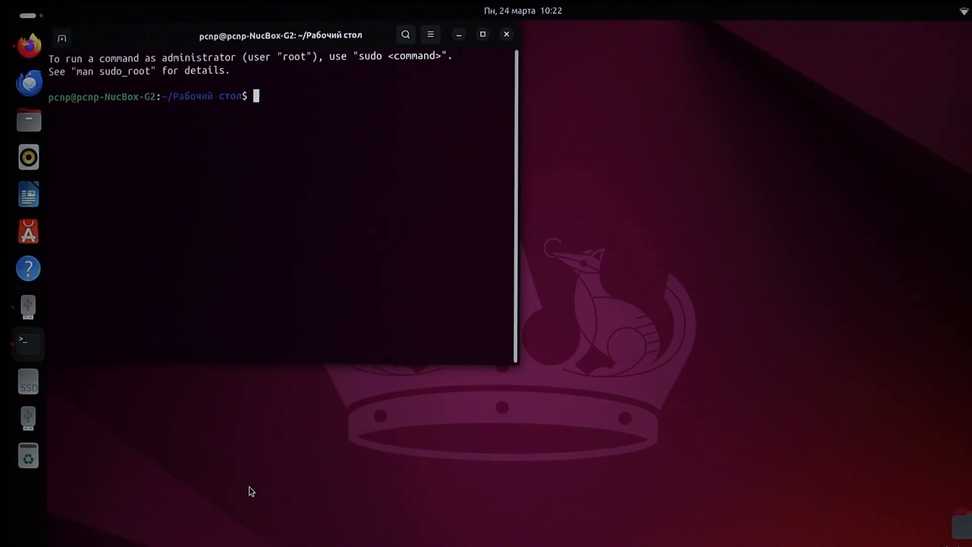
- Run sudo apt update at the prompt and authenticate to refresh the package lists
{"action": "key", "text": "ctrl+v"}
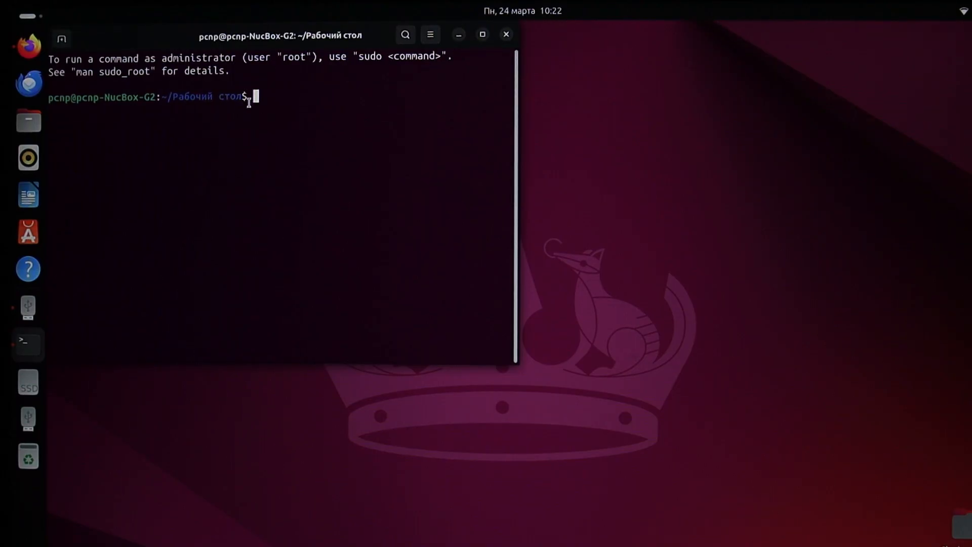
{"action": "type", "text": "sudo apt update"}
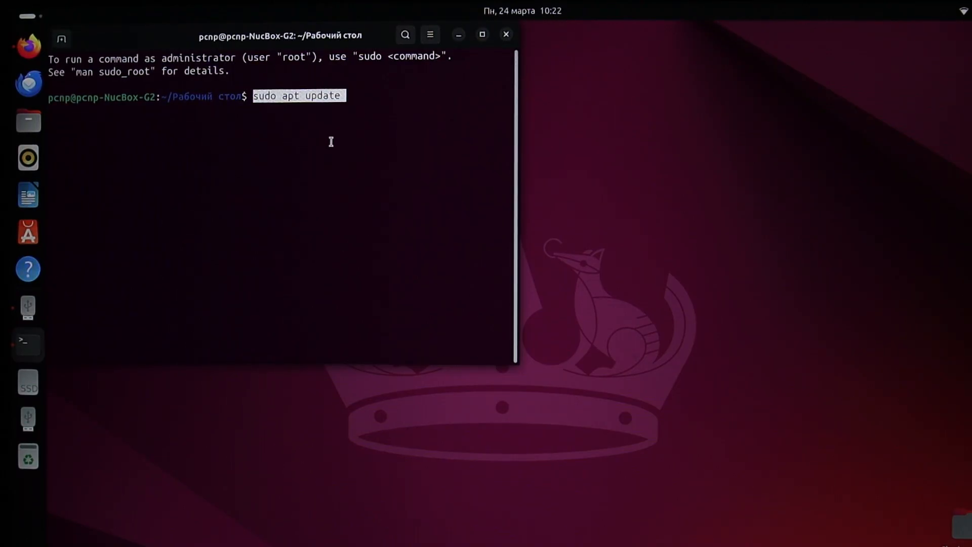
{"action": "key", "text": "Return"}
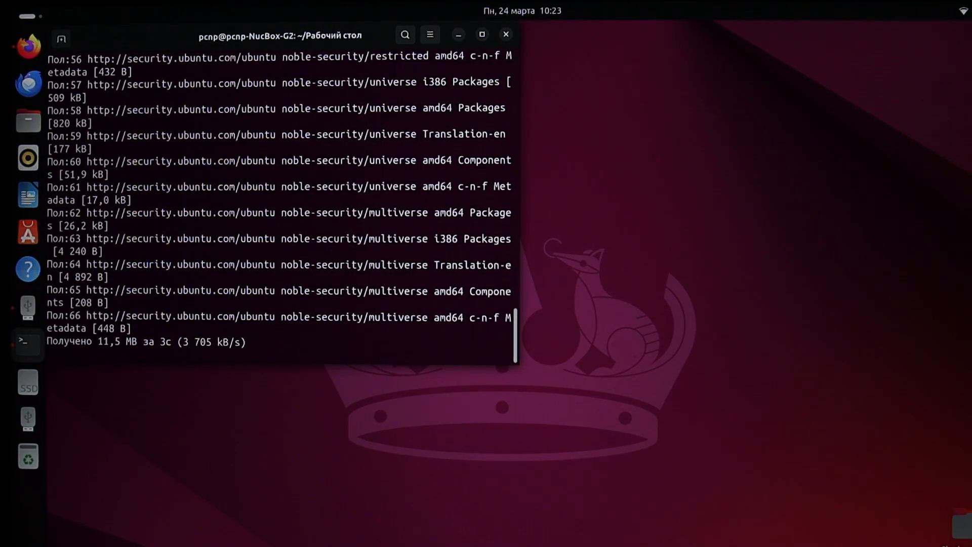
{"action": "left_click", "coordinate": [504, 35]}
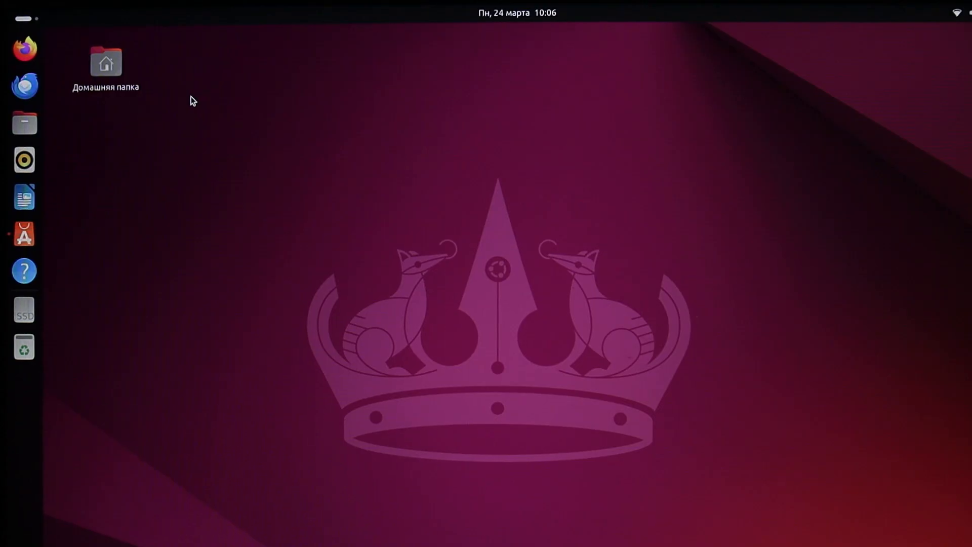
{"action": "mouse_move", "coordinate": [24, 272]}
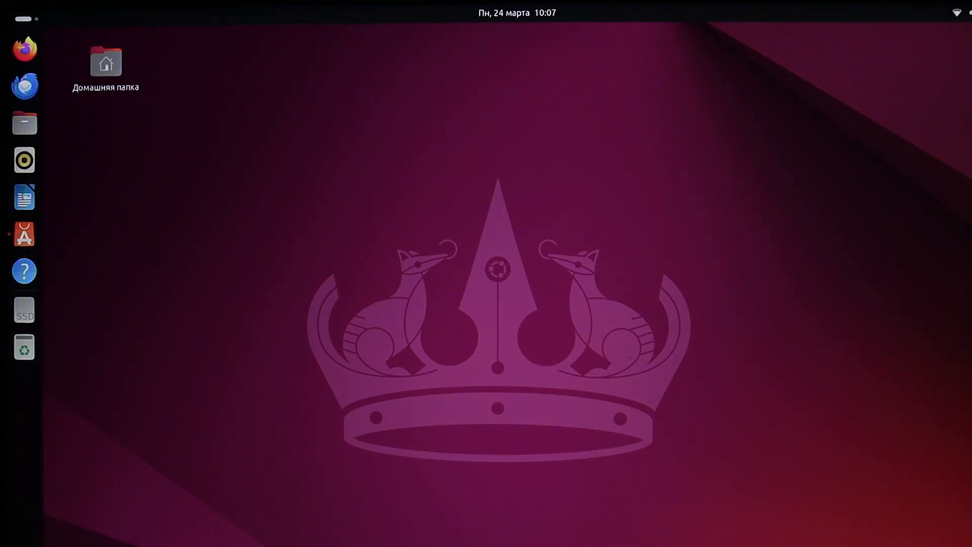
{"action": "mouse_move", "coordinate": [15, 27]}
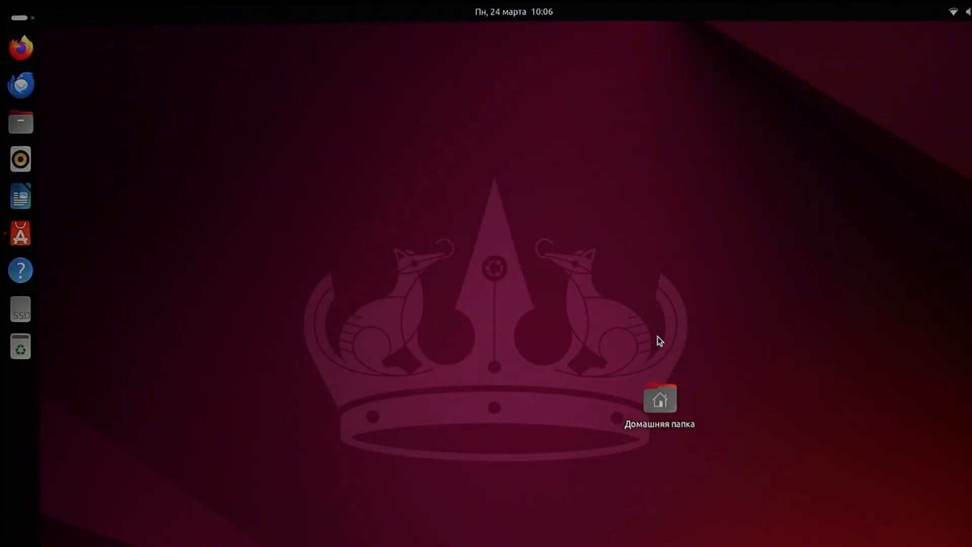
- Move the Домашняя папка icon to the lower right of the desktop
{"action": "left_click", "coordinate": [659, 400]}
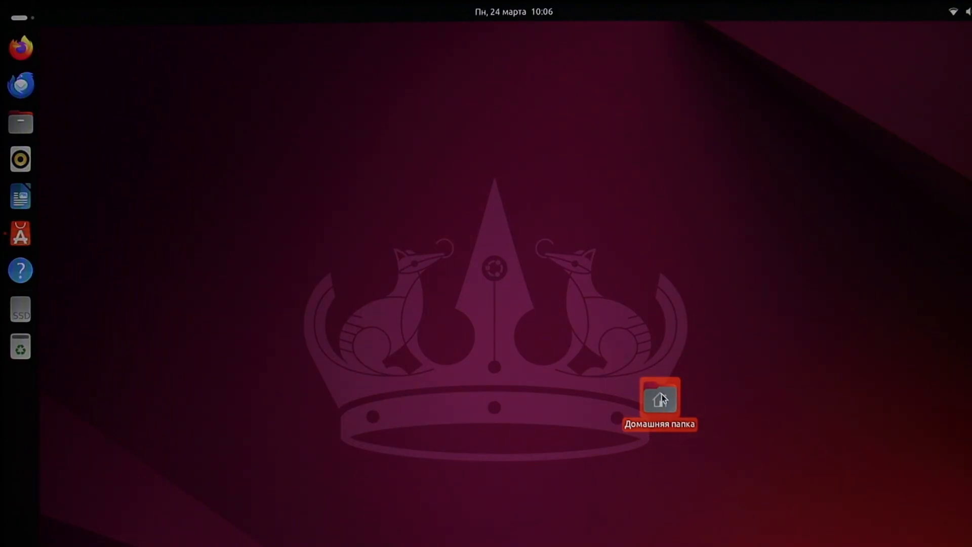